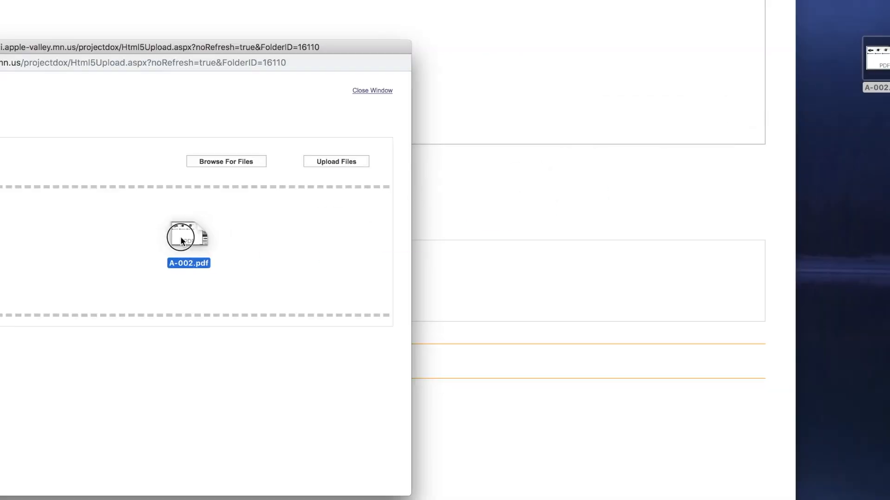
- Dismiss the file upload preview so the City of Apple Valley ProjectDox login page shows
click(373, 90)
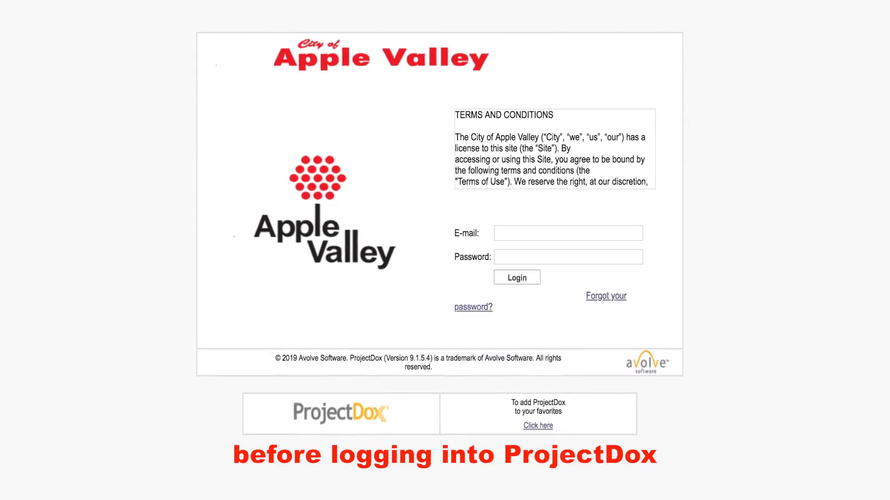
- Load the City of Apple Valley permits site via 'cityofapple' and reach the Shopping Cart page
text(cityofapple)
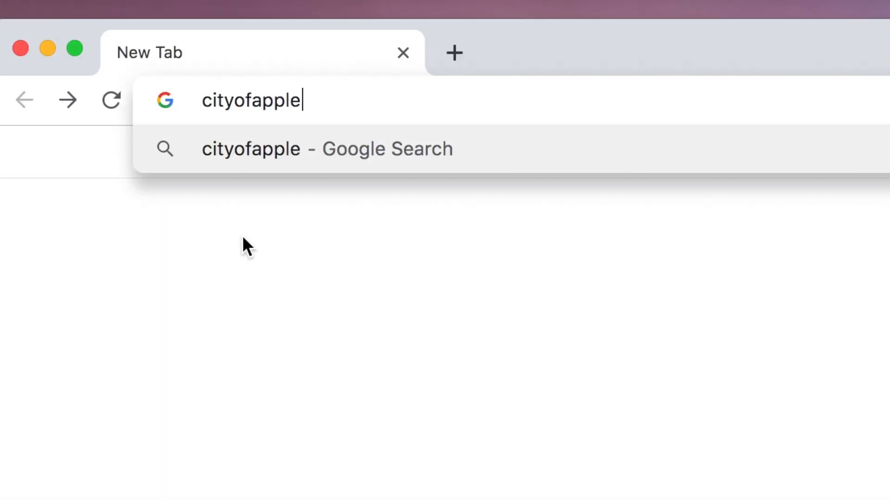
key(Return)
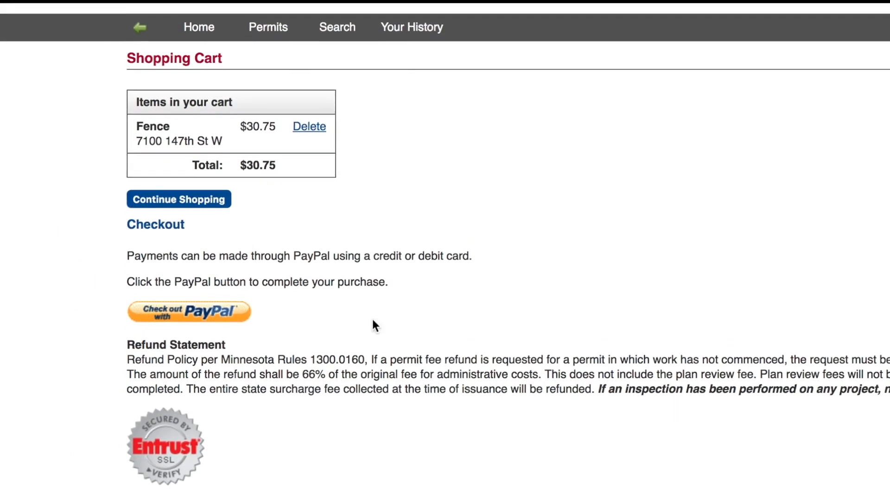
scroll(up, 3)
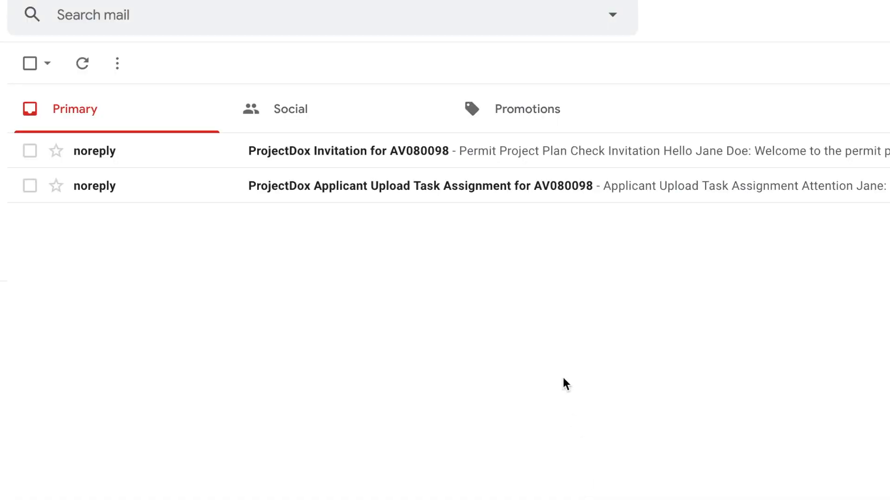
mouse_move(471, 191)
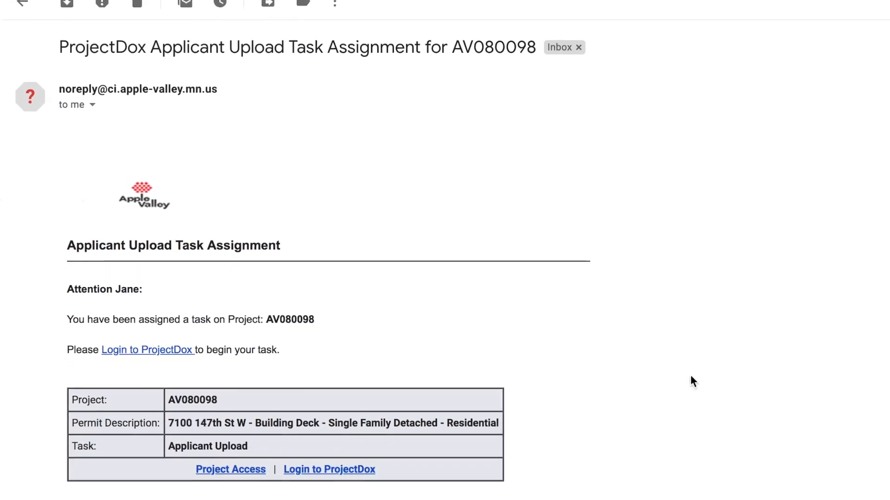
scroll(down, 3)
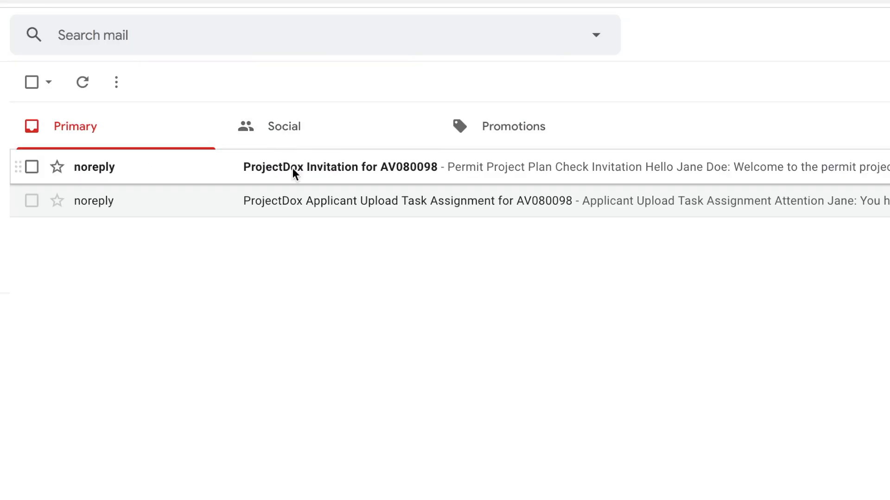
click(340, 166)
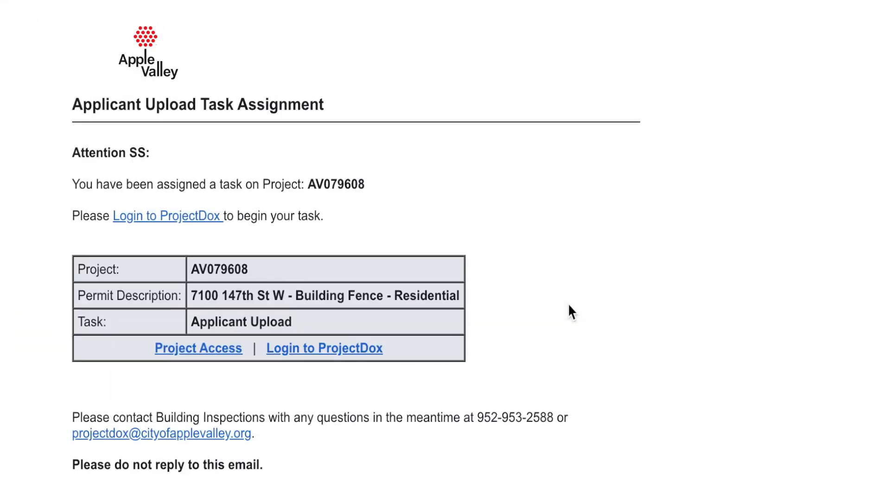
mouse_move(337, 353)
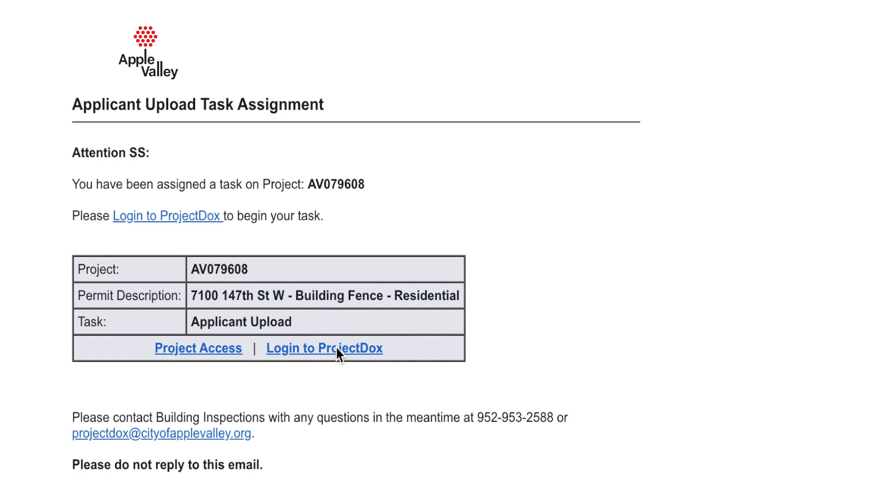
click(324, 349)
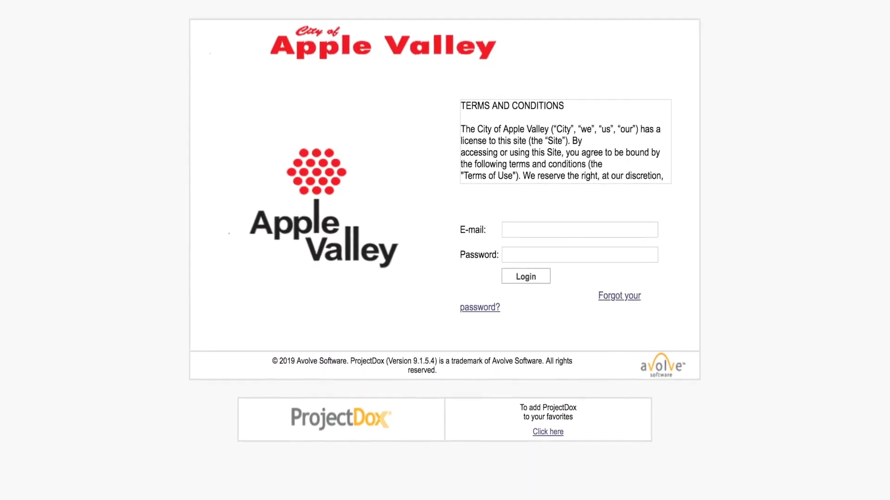
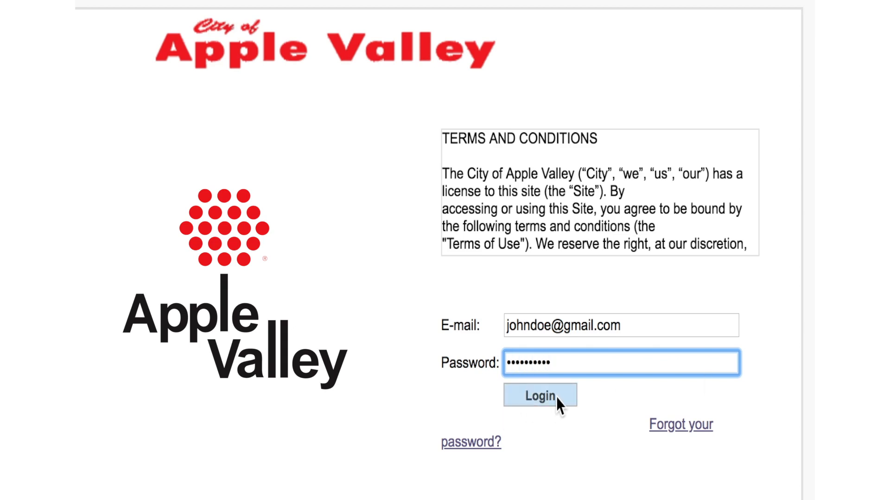
mouse_move(553, 443)
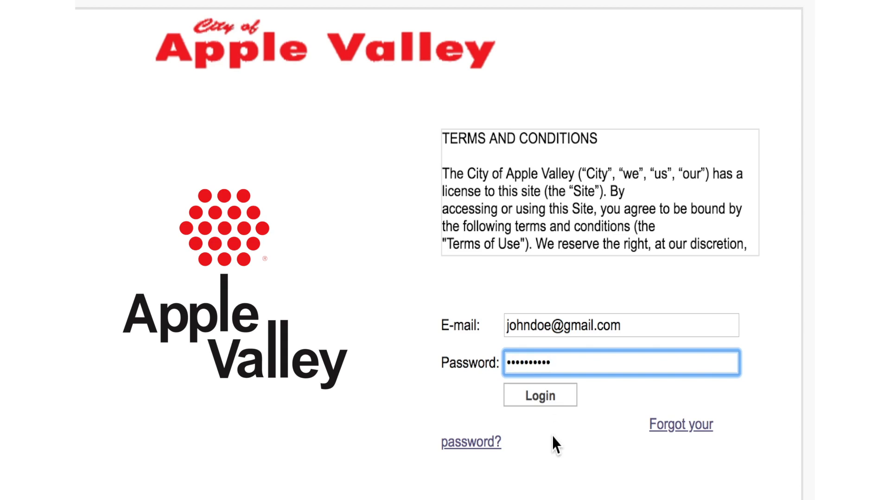
click(539, 395)
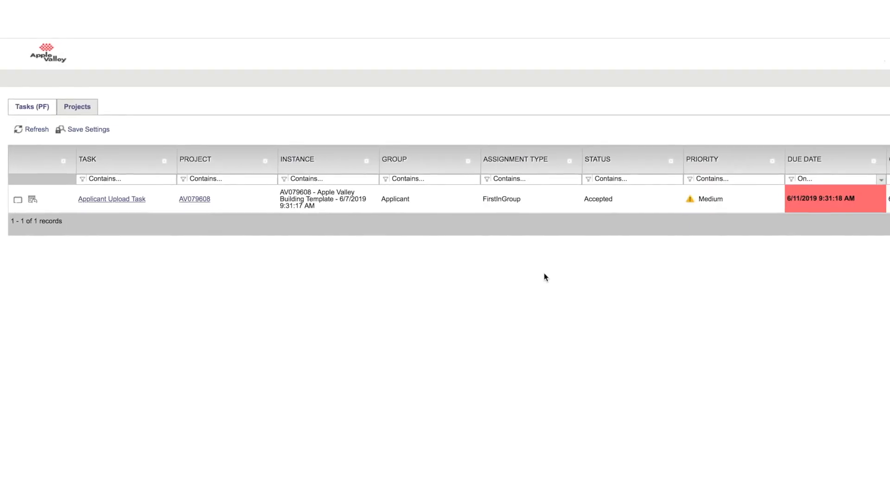
scroll(right, 3)
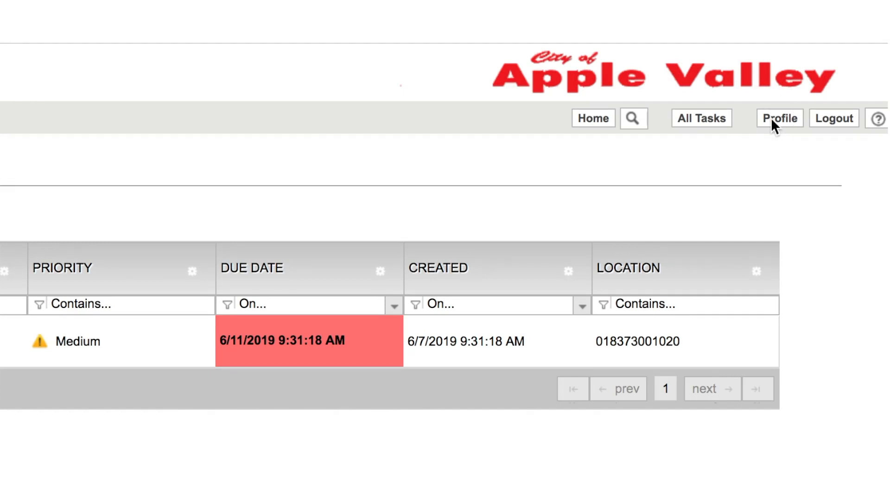
click(778, 119)
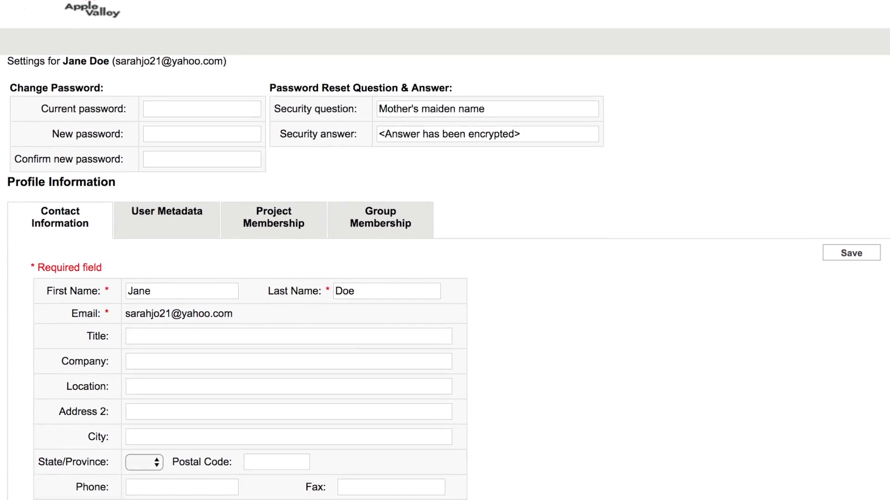
scroll(down, 3)
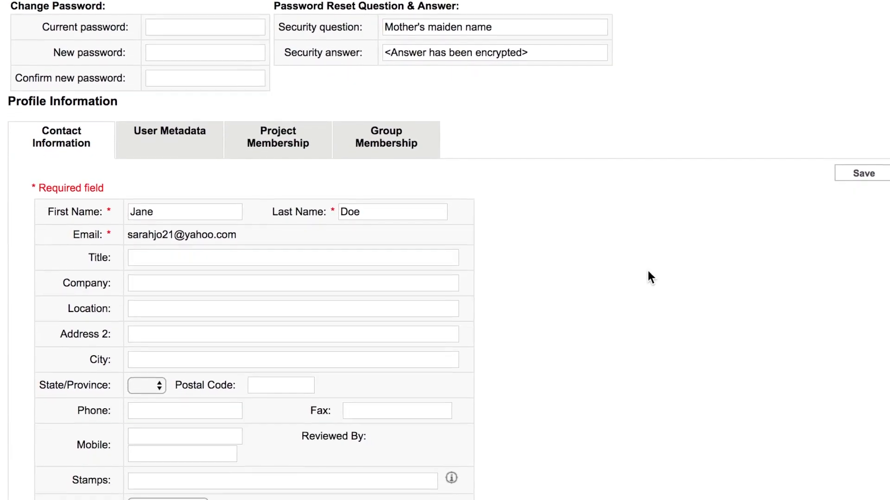
click(769, 86)
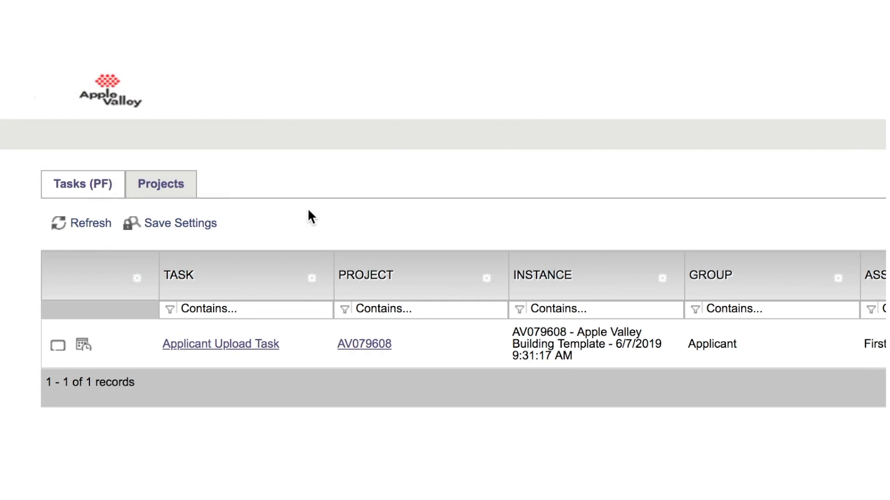
mouse_move(300, 219)
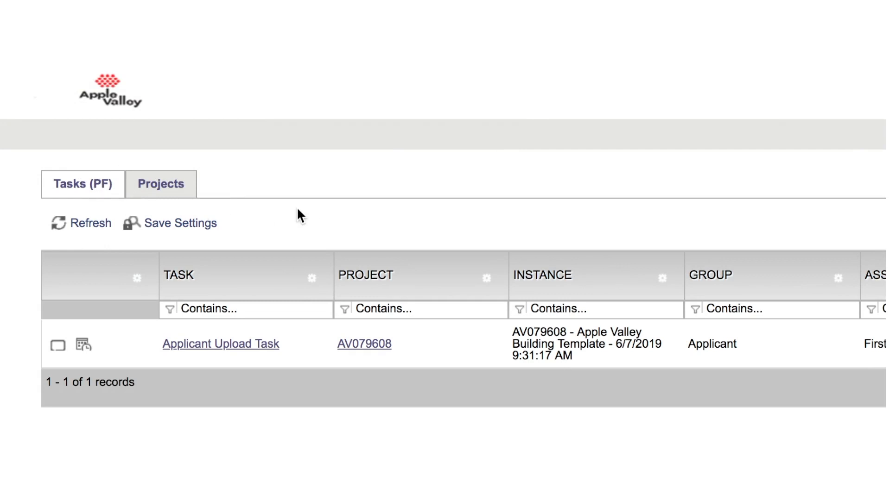
click(160, 184)
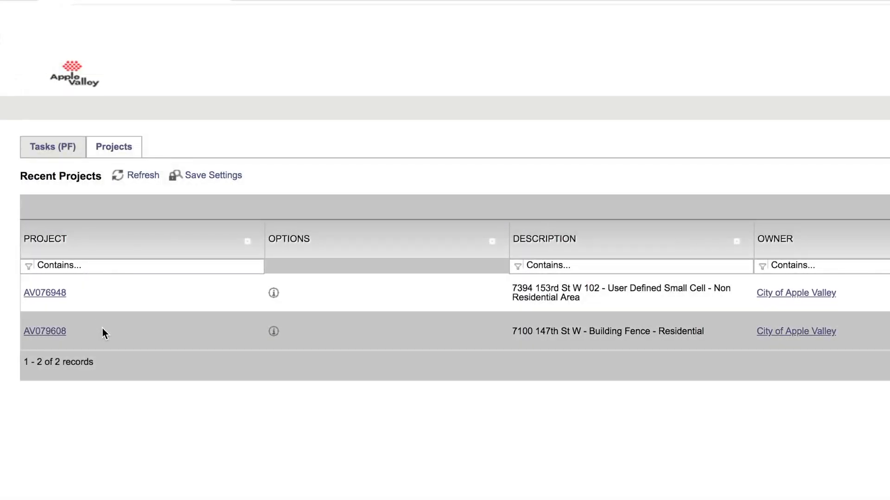
mouse_move(92, 272)
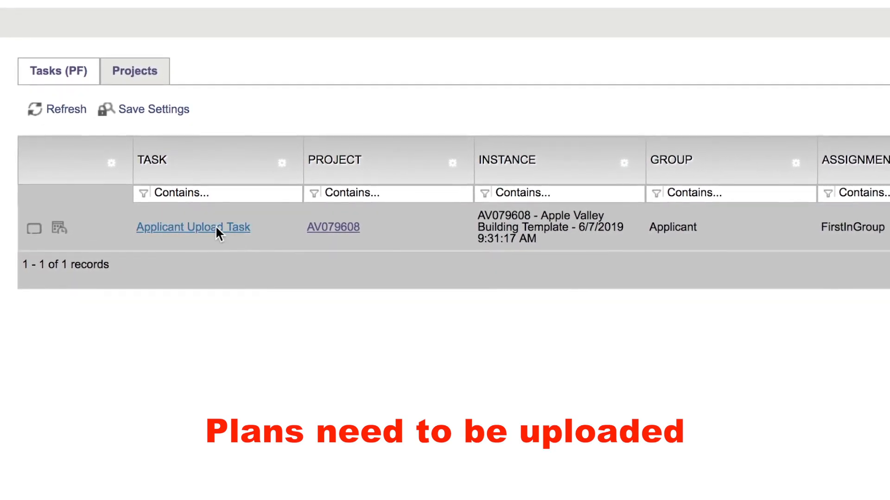
- From the Applicant Upload Task form, bring up the upload window for the Documents folder
click(193, 227)
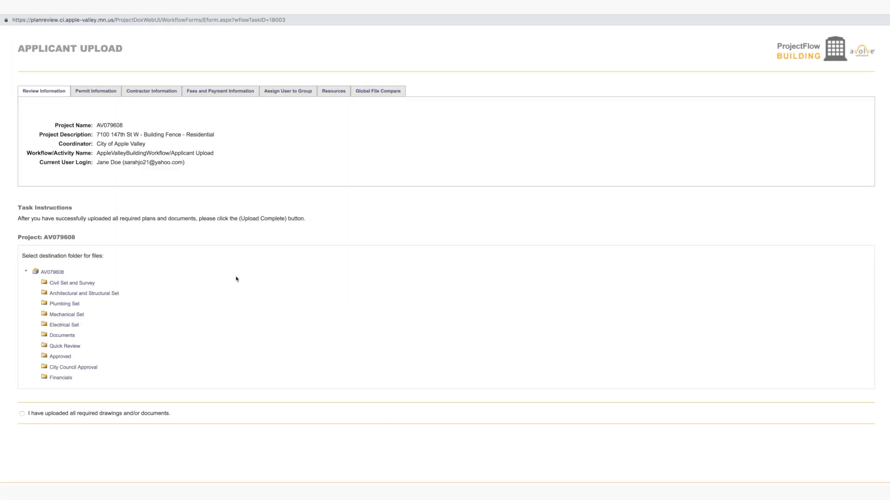
scroll(down, 3)
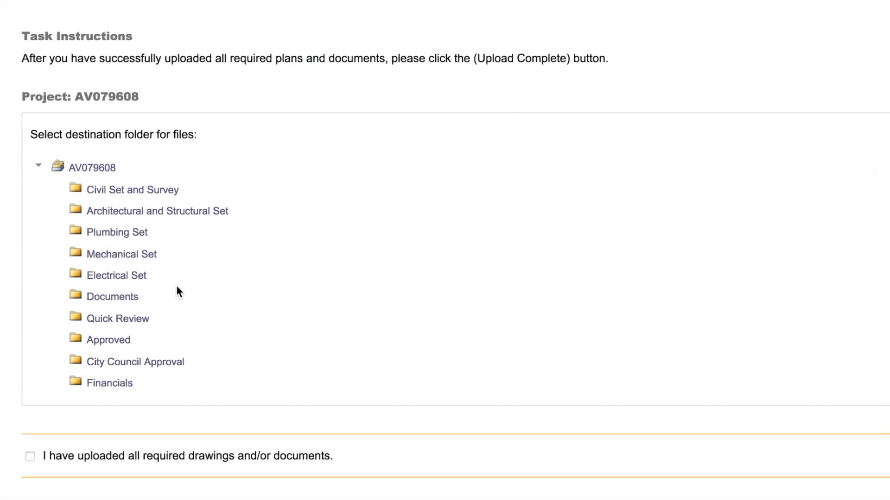
click(112, 297)
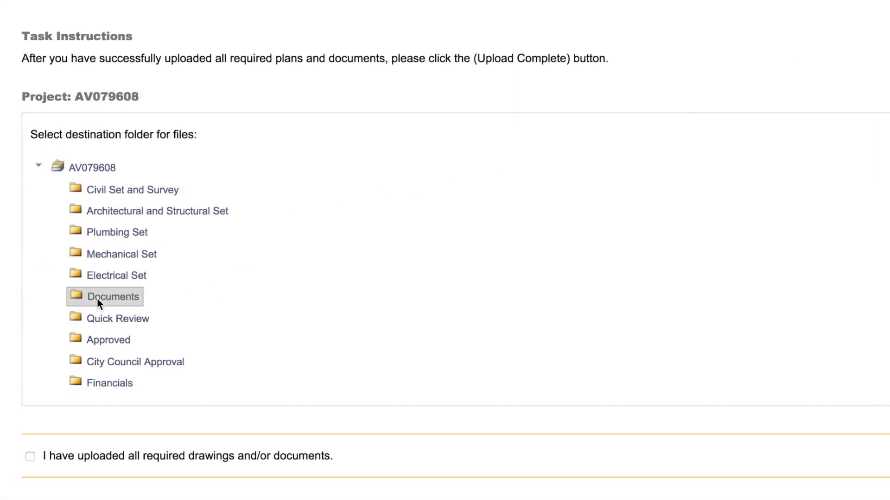
click(112, 296)
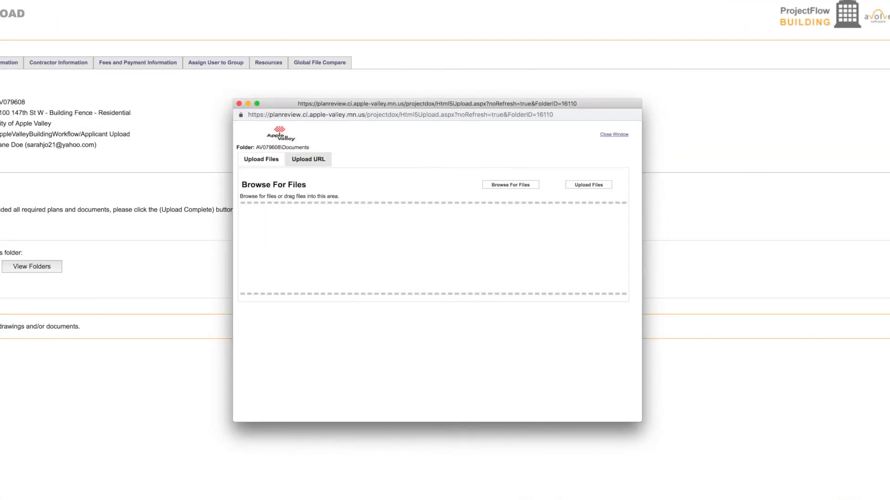
- Upload A-002.pdf into Documents and dismiss the confirmation to return to the project
click(509, 185)
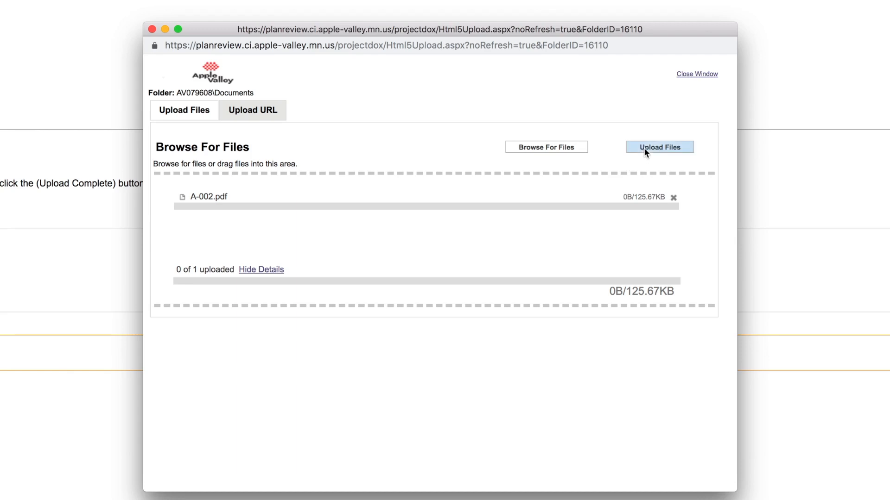
mouse_move(659, 147)
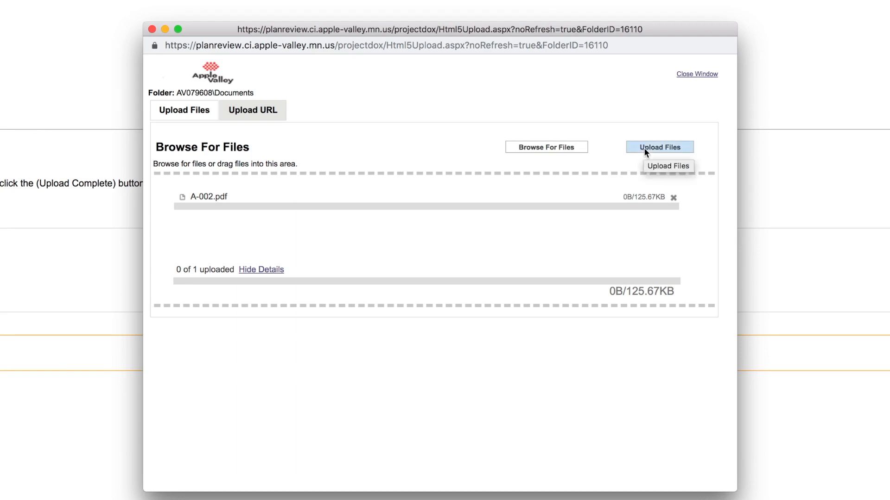
click(659, 148)
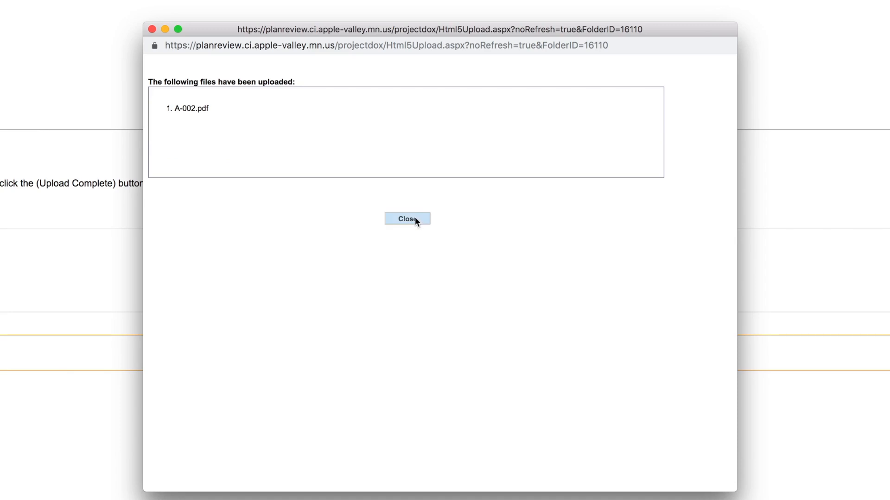
mouse_move(416, 222)
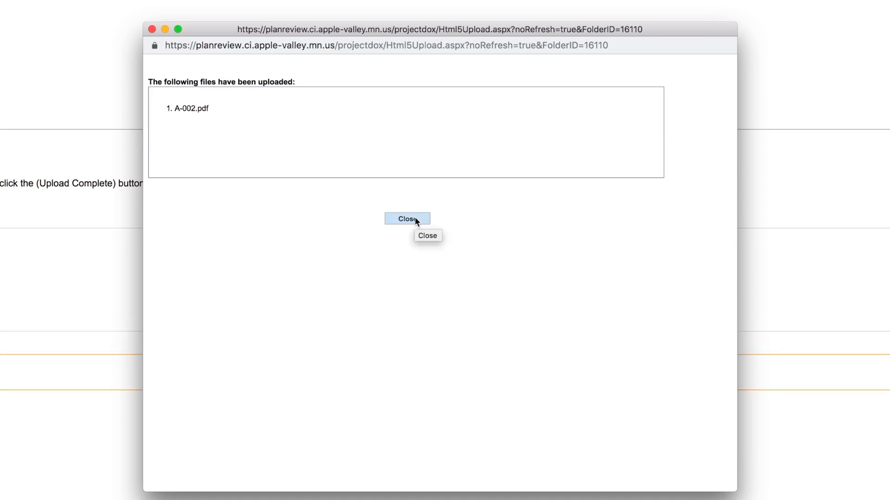
click(407, 218)
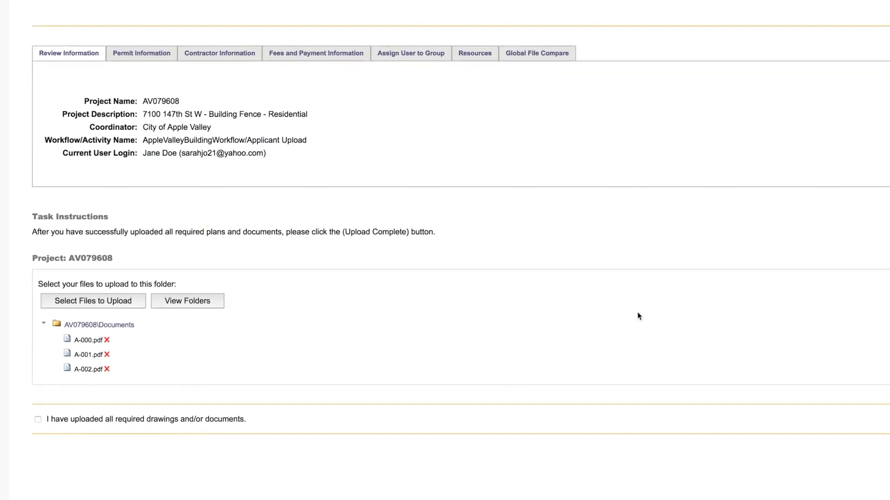
scroll(up, 3)
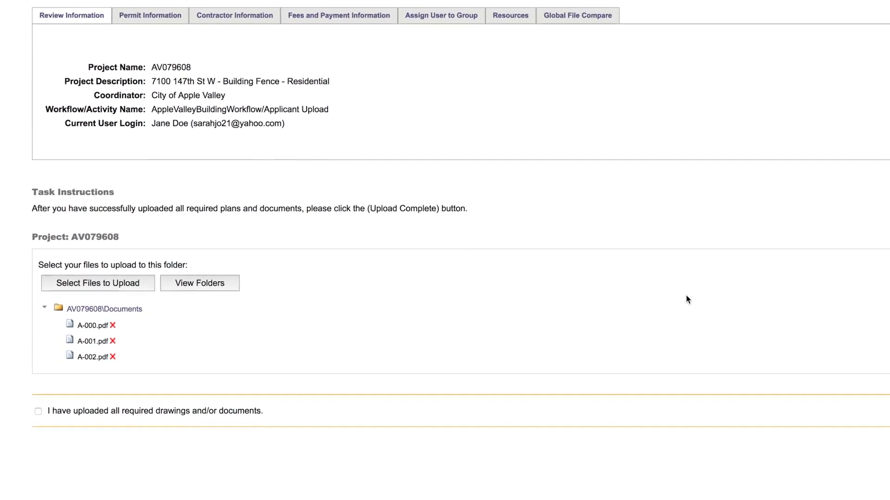
scroll(down, 3)
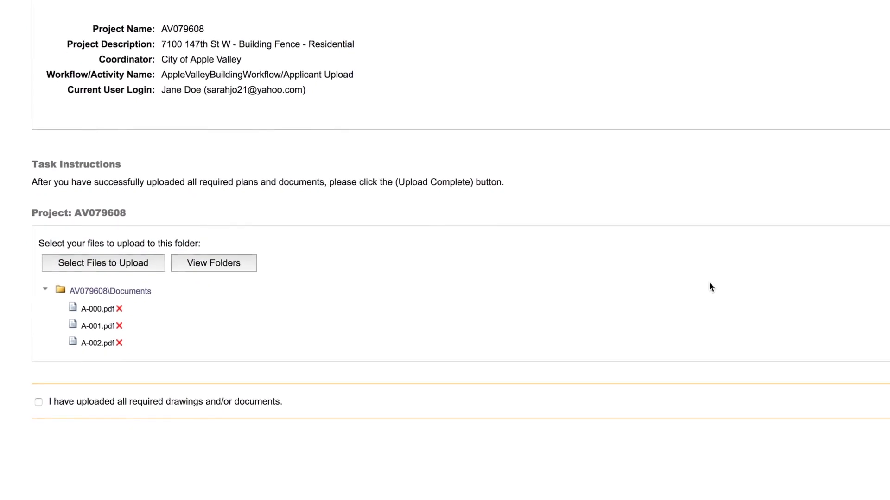
scroll(down, 3)
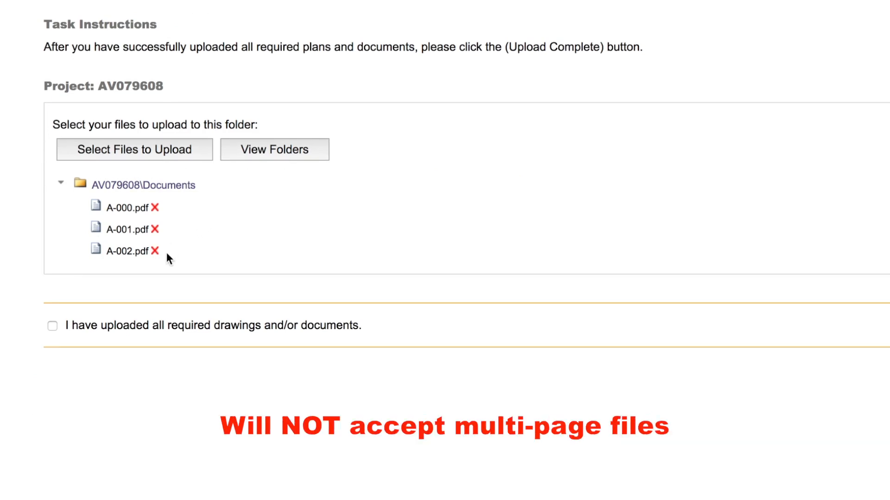
mouse_move(197, 251)
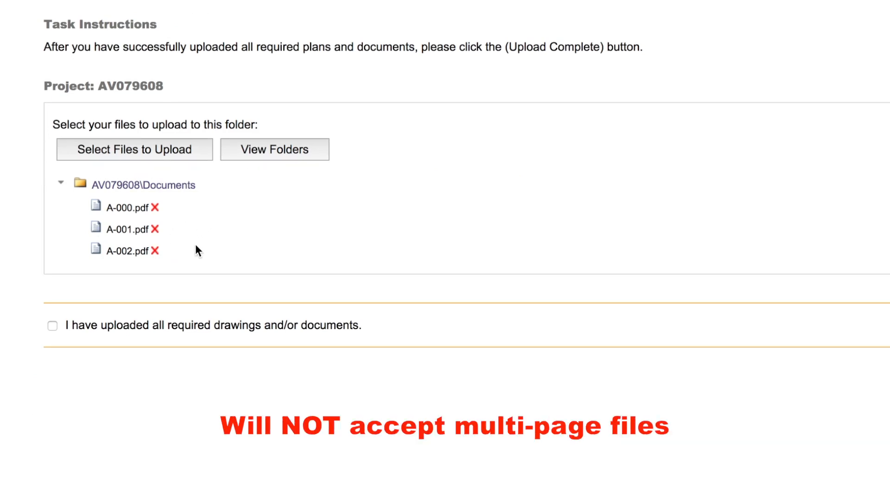
mouse_move(251, 267)
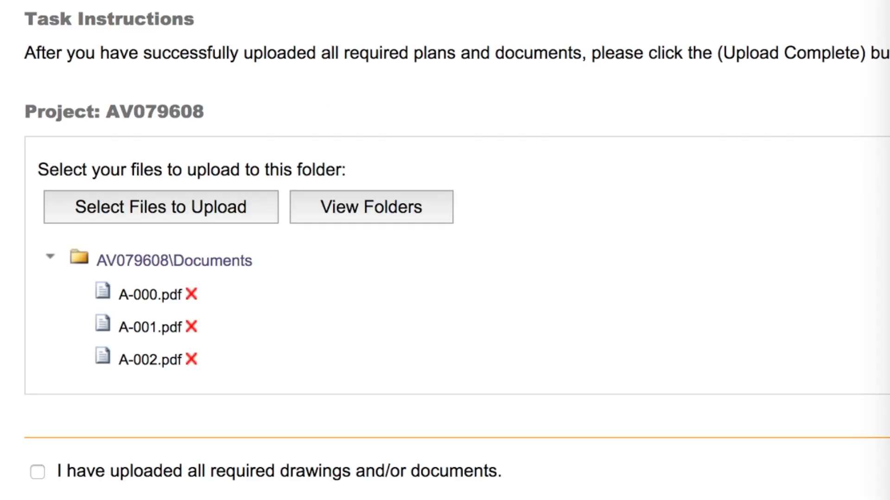
mouse_move(392, 221)
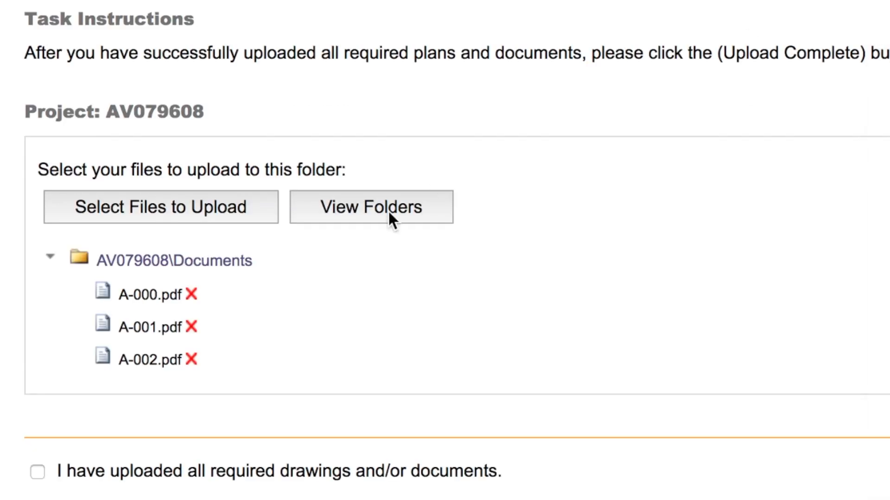
click(370, 207)
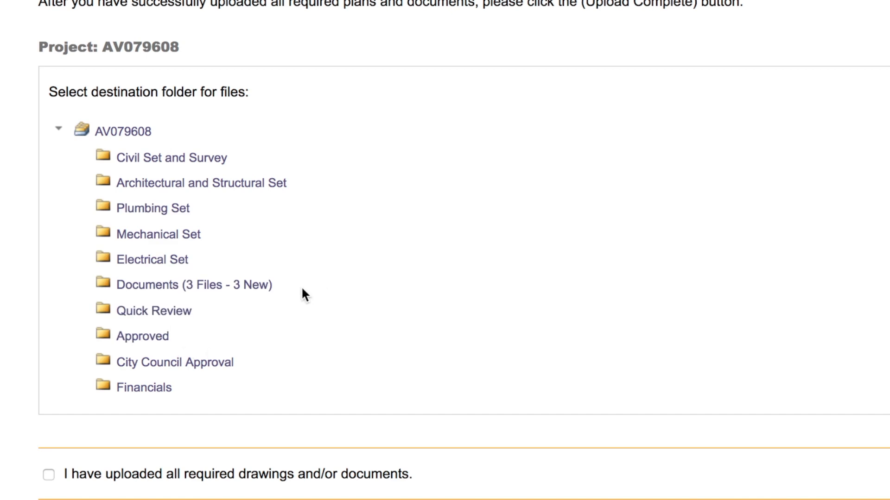
mouse_move(318, 304)
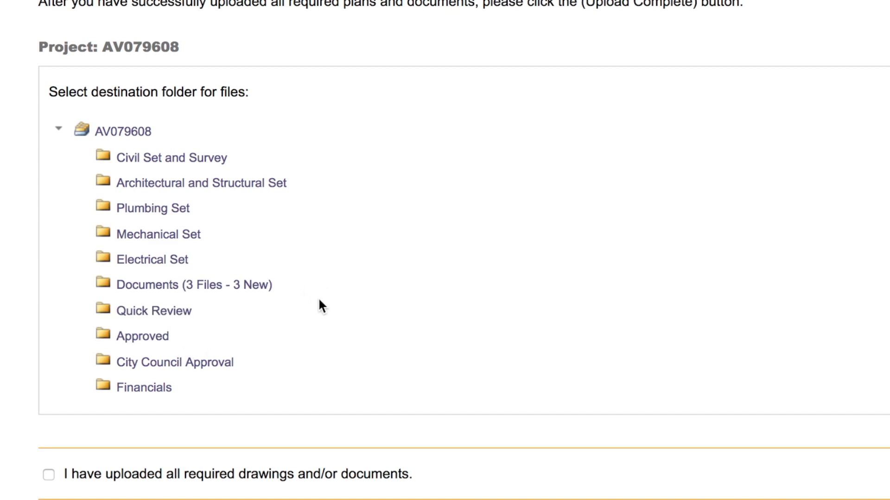
mouse_move(189, 304)
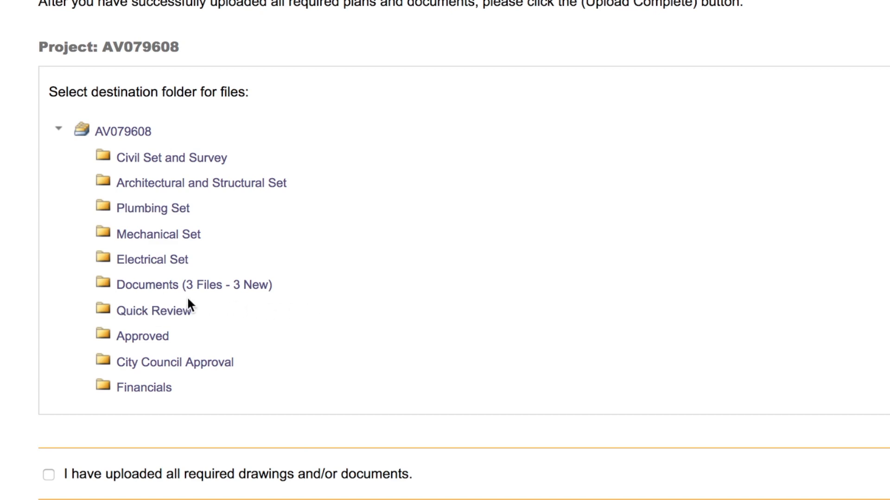
mouse_move(254, 303)
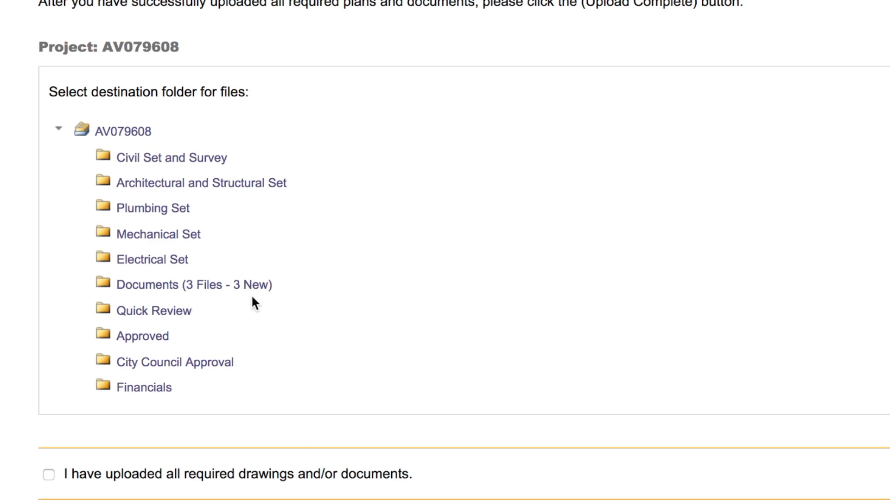
scroll(up, 3)
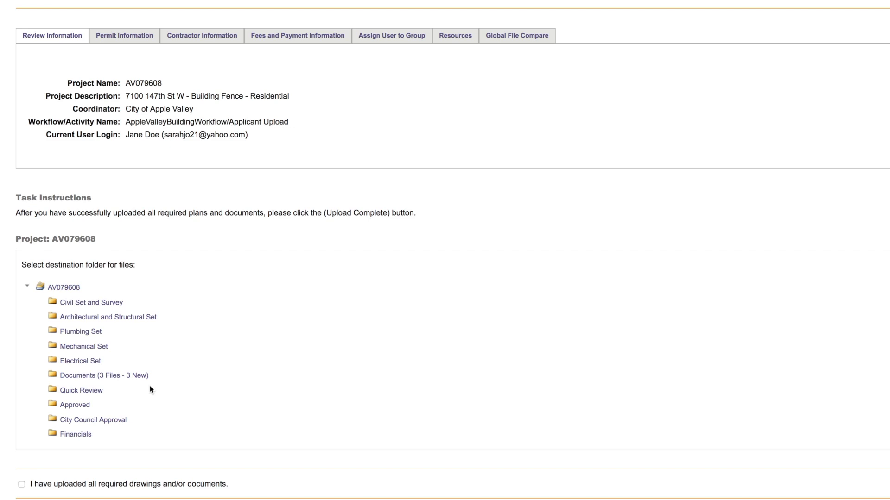
scroll(down, 3)
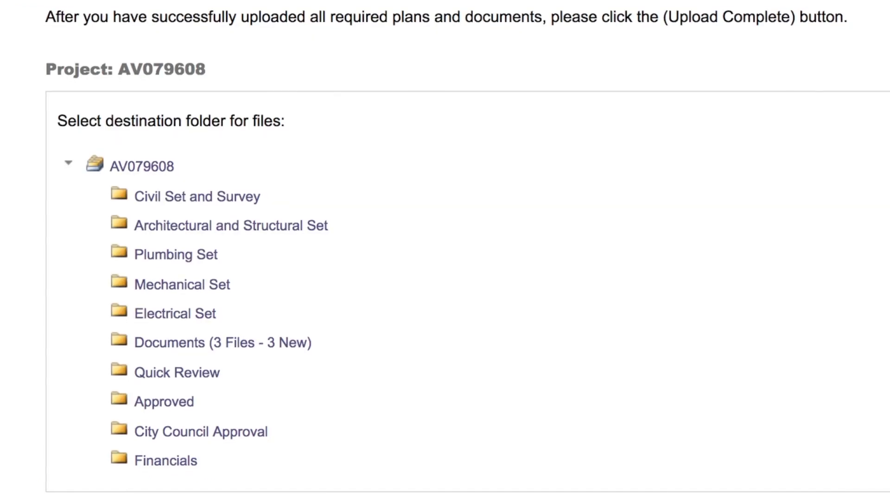
- Tick 'I have uploaded all required drawings and/or documents' and send 'Upload Complete – Notify the City of Apple Valley'
scroll(down, 3)
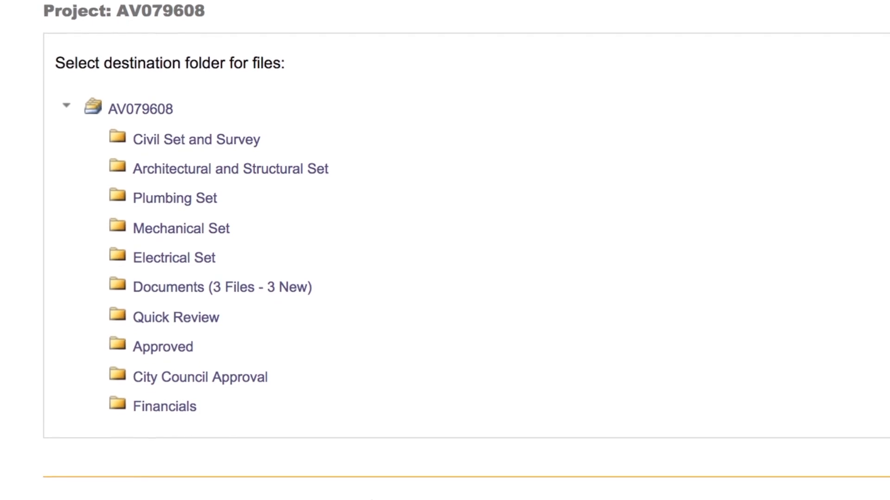
scroll(down, 3)
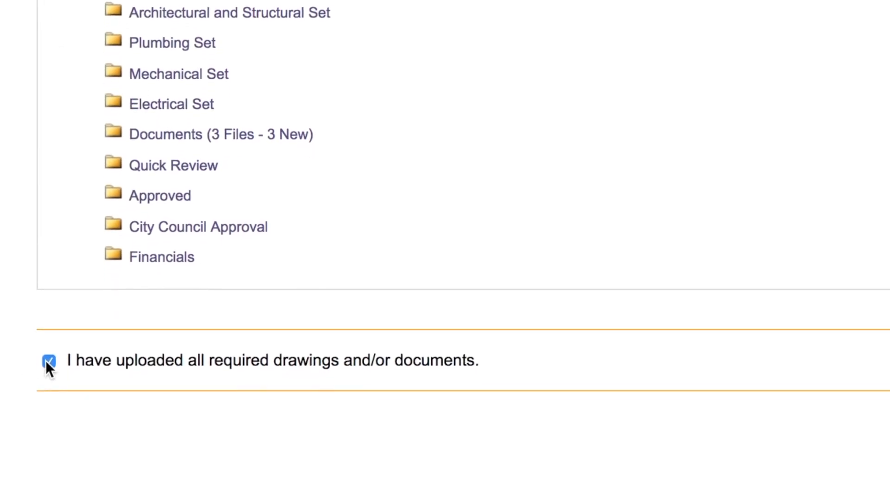
click(47, 360)
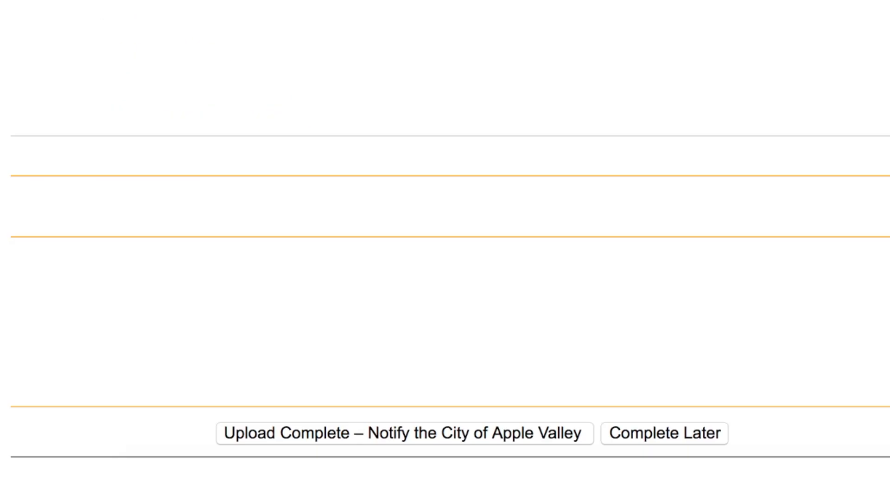
mouse_move(227, 400)
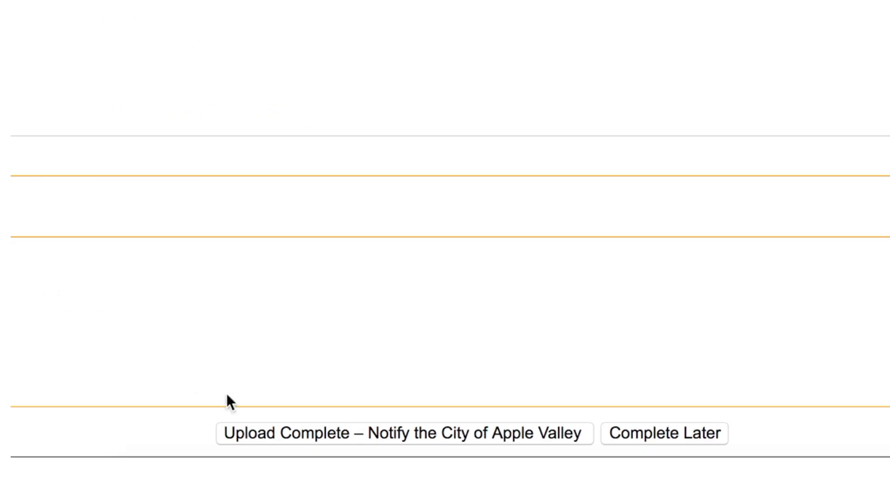
mouse_move(388, 439)
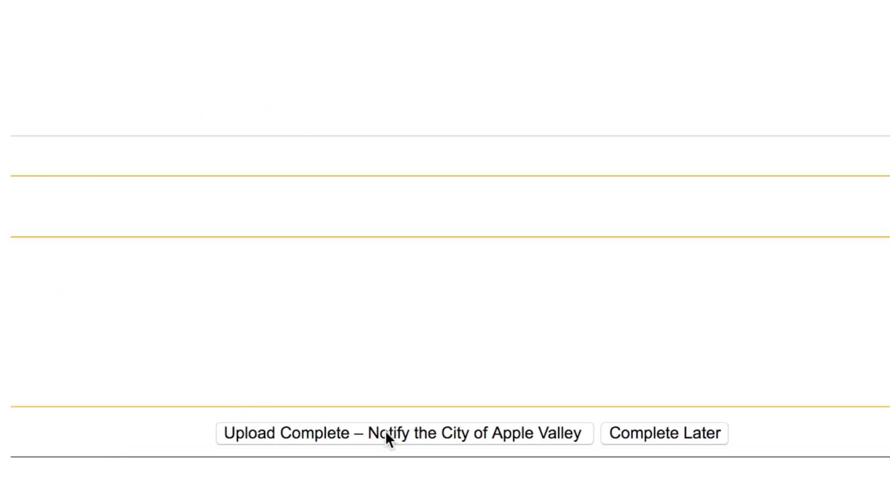
click(403, 434)
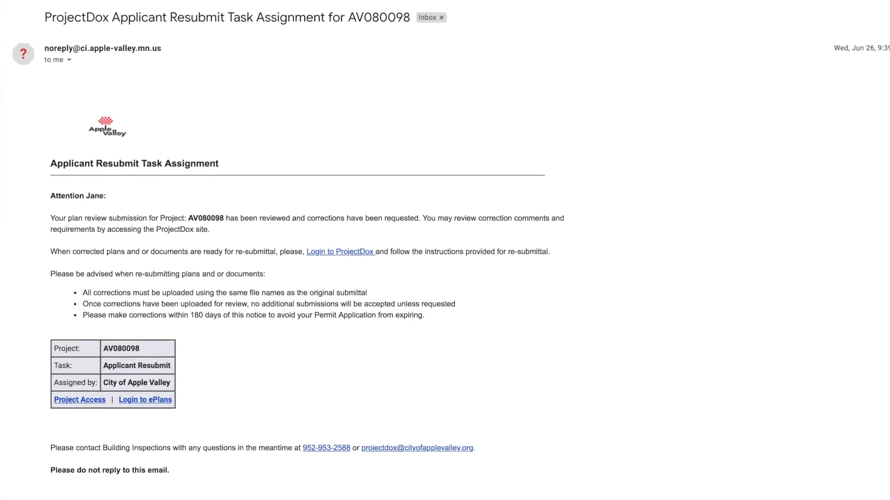
scroll(down, 3)
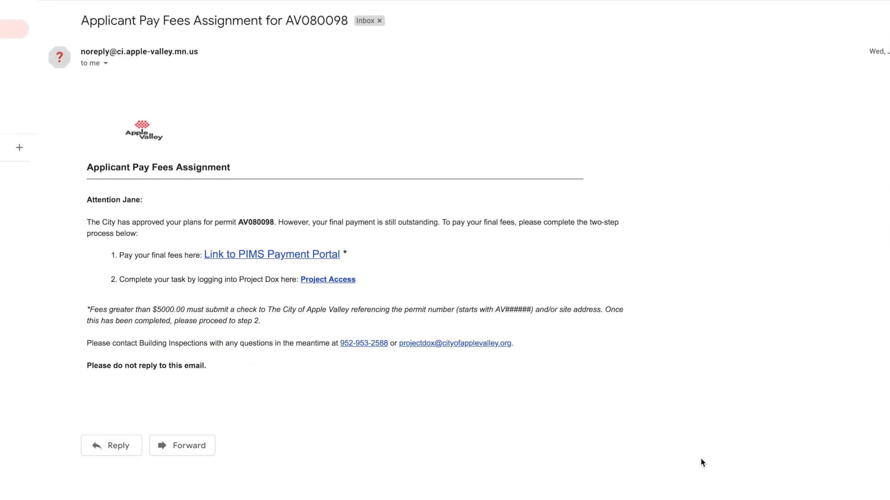
scroll(up, 3)
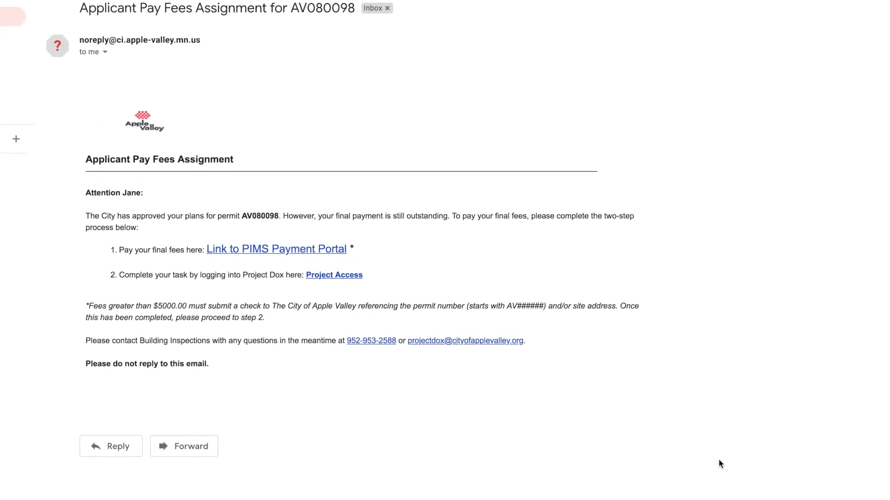
scroll(up, 3)
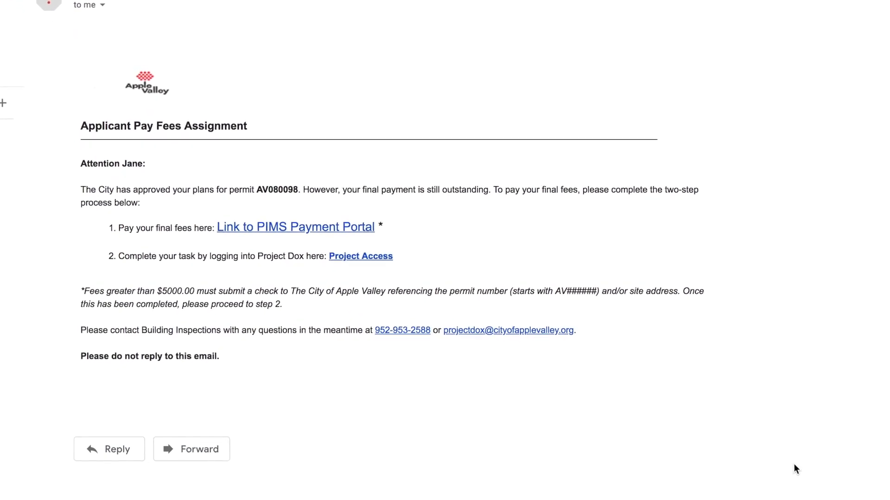
scroll(up, 3)
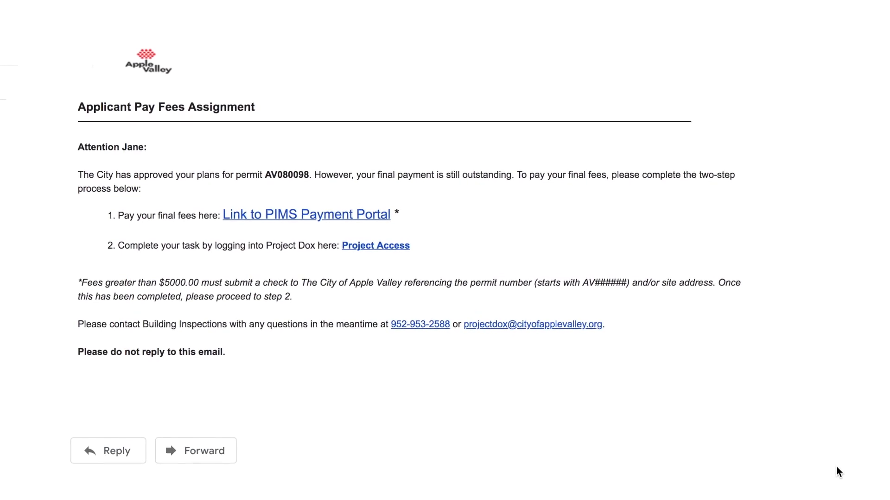